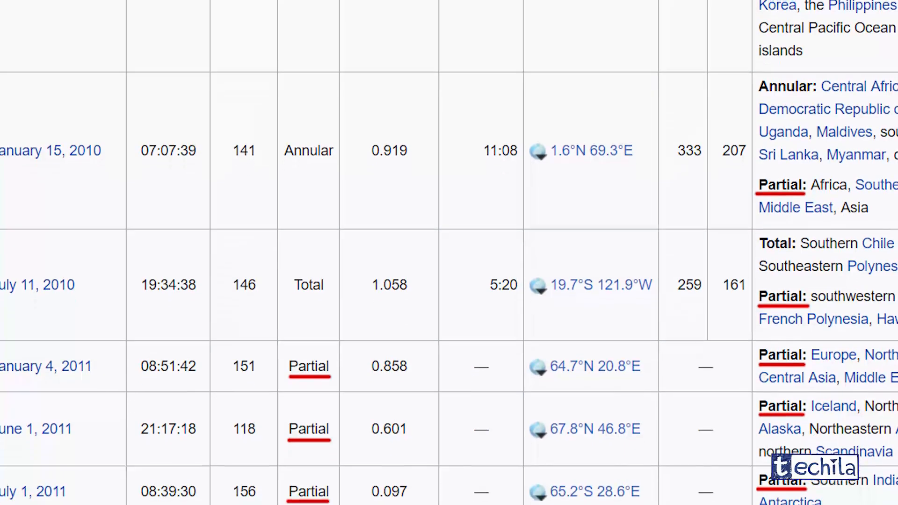
{"action": "scroll", "scroll_direction": "down", "scroll_amount": 3}
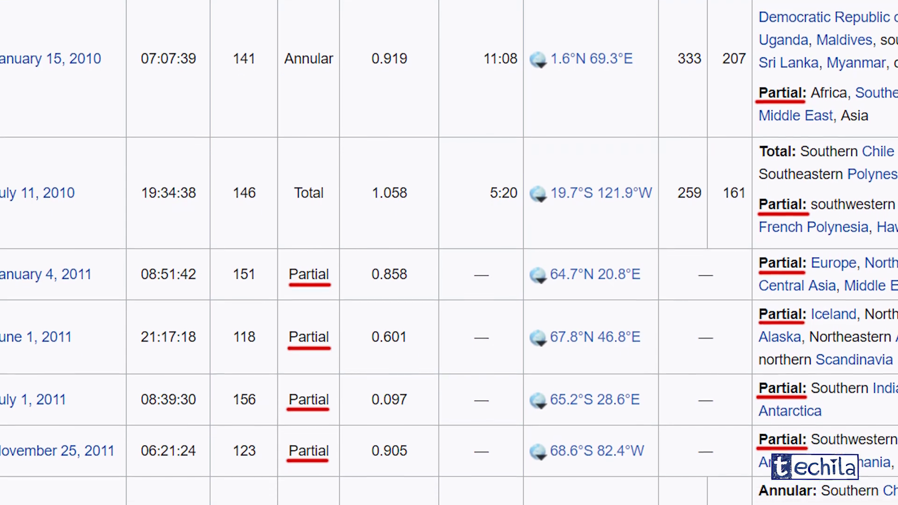